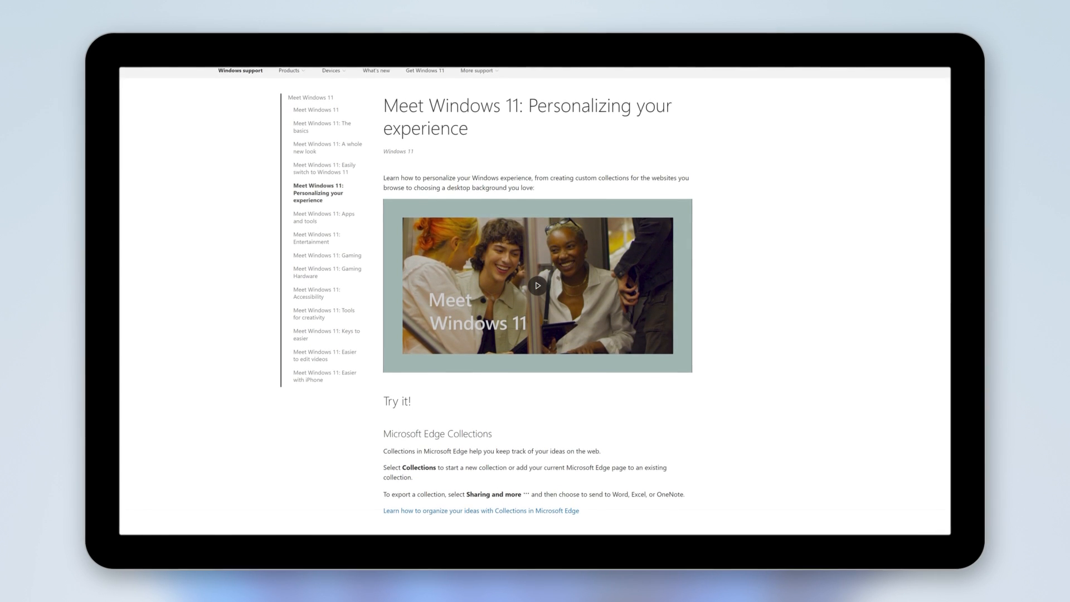
Step: Turn the Live captions toggle on under Accessibility > Captions
scroll("down", 3)
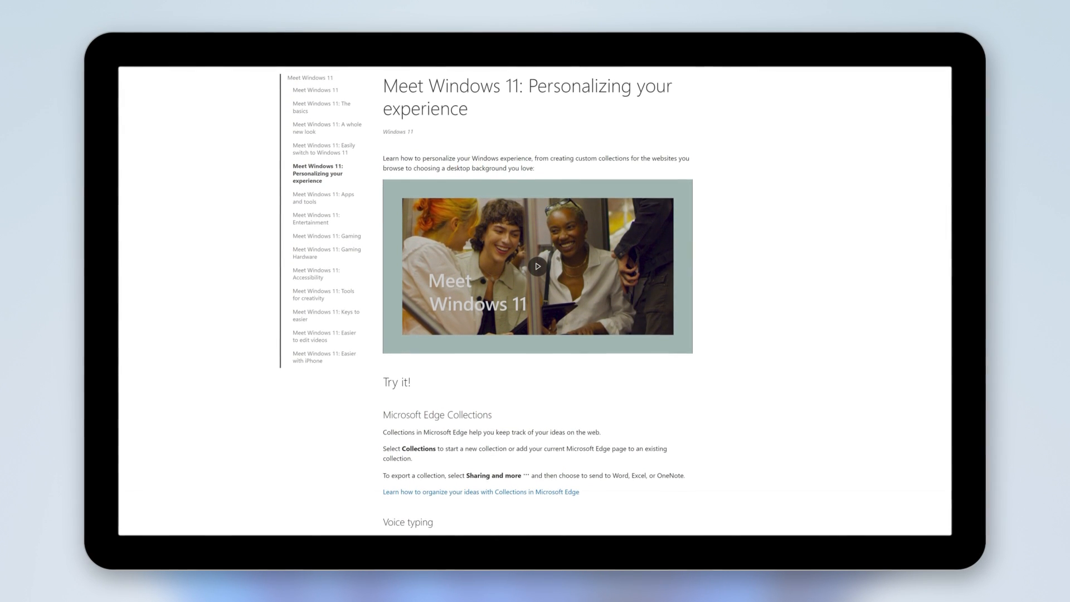
scroll("down", 3)
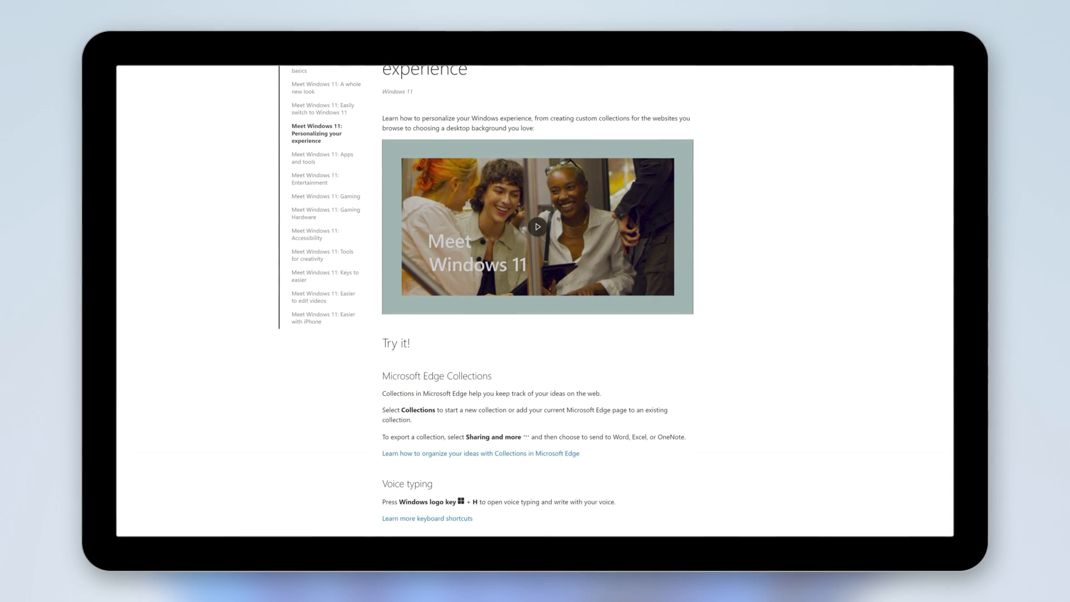
scroll("down", 3)
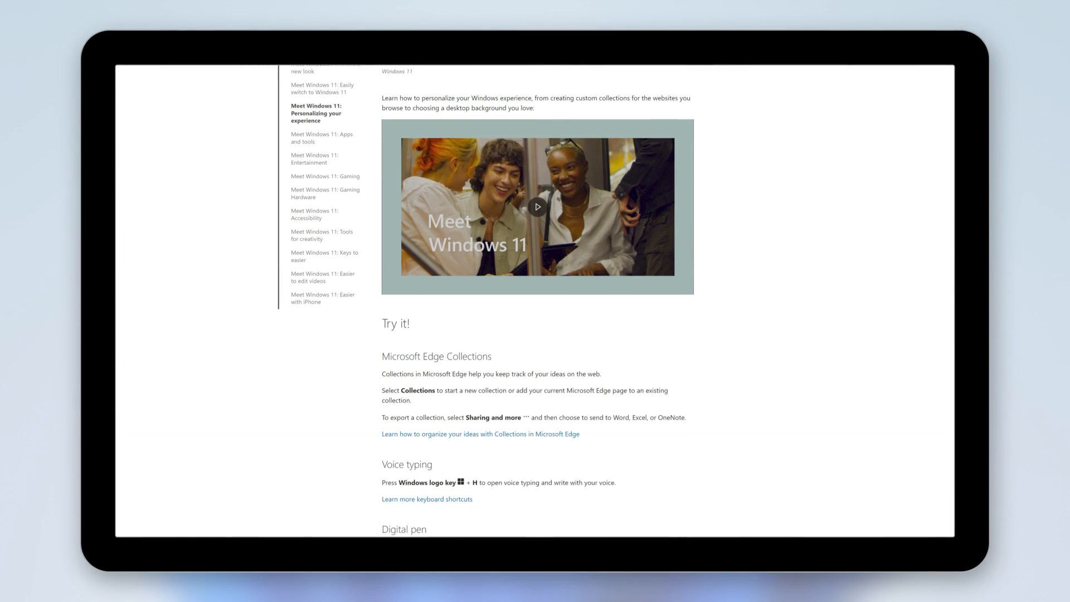
scroll("down", 3)
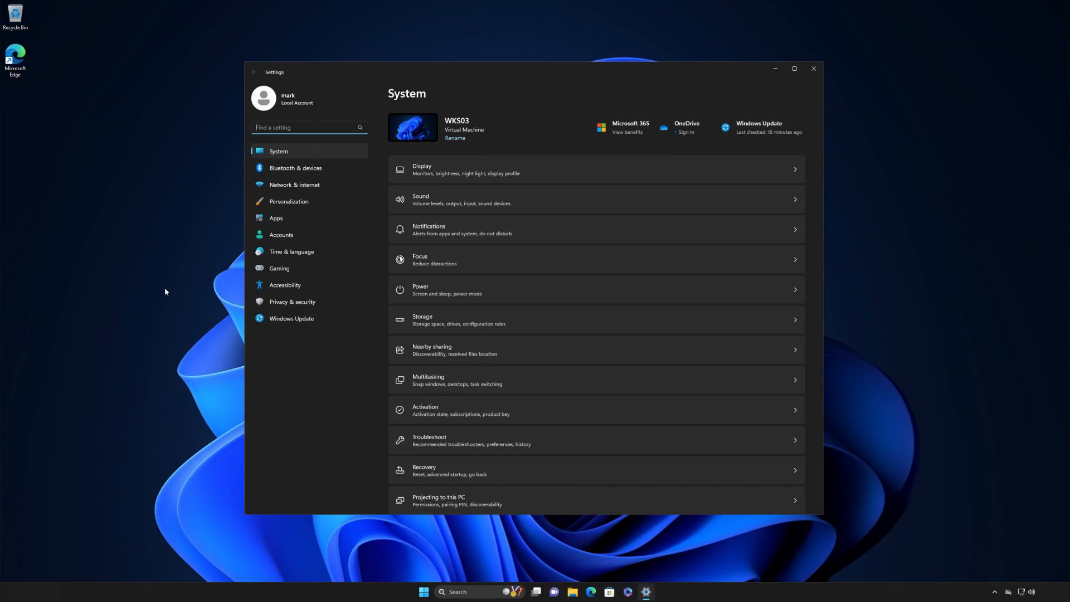
mouse_move(285, 284)
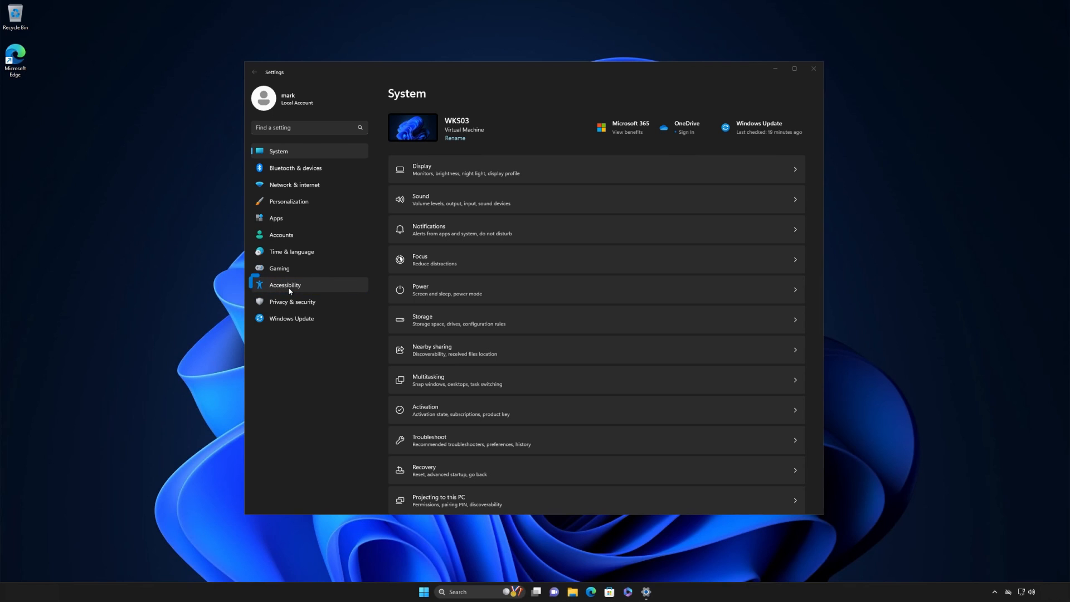
left_click(285, 284)
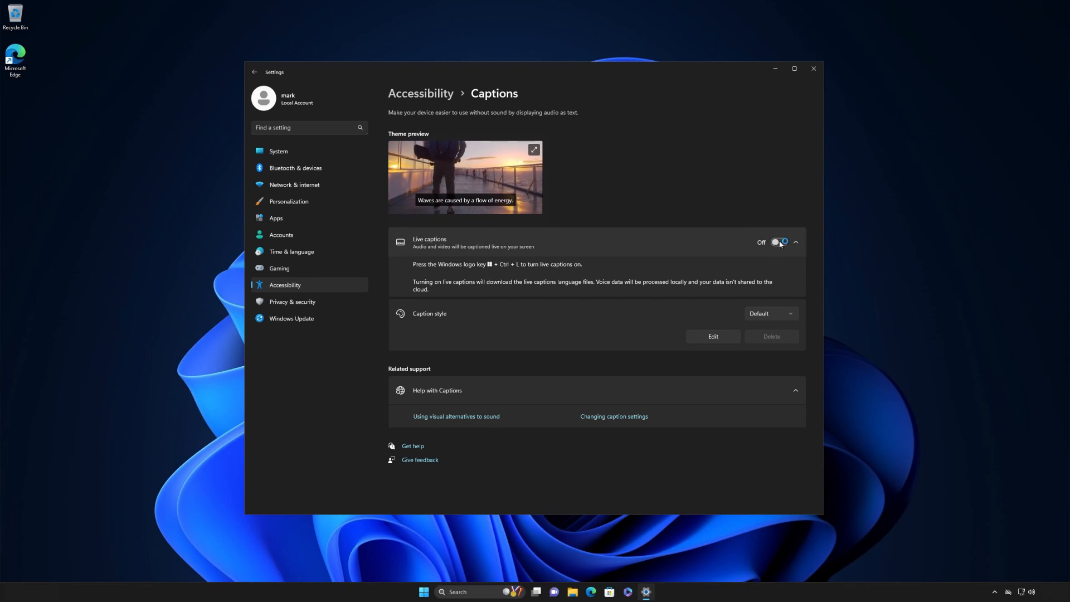
left_click(778, 241)
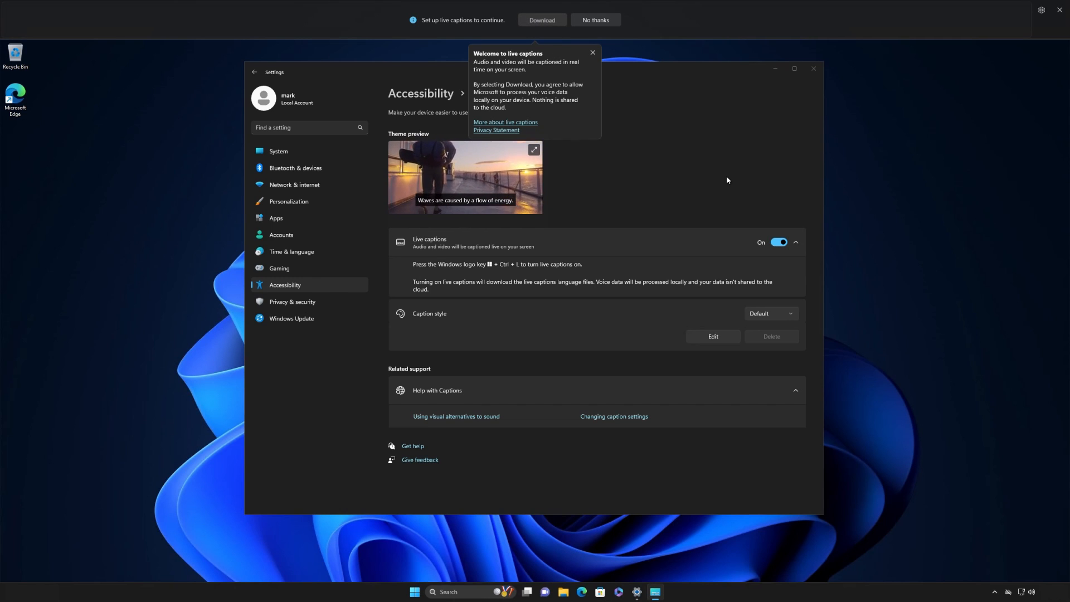
Step: Download the live captions language files for English (United States) and dismiss the welcome note
left_click(542, 20)
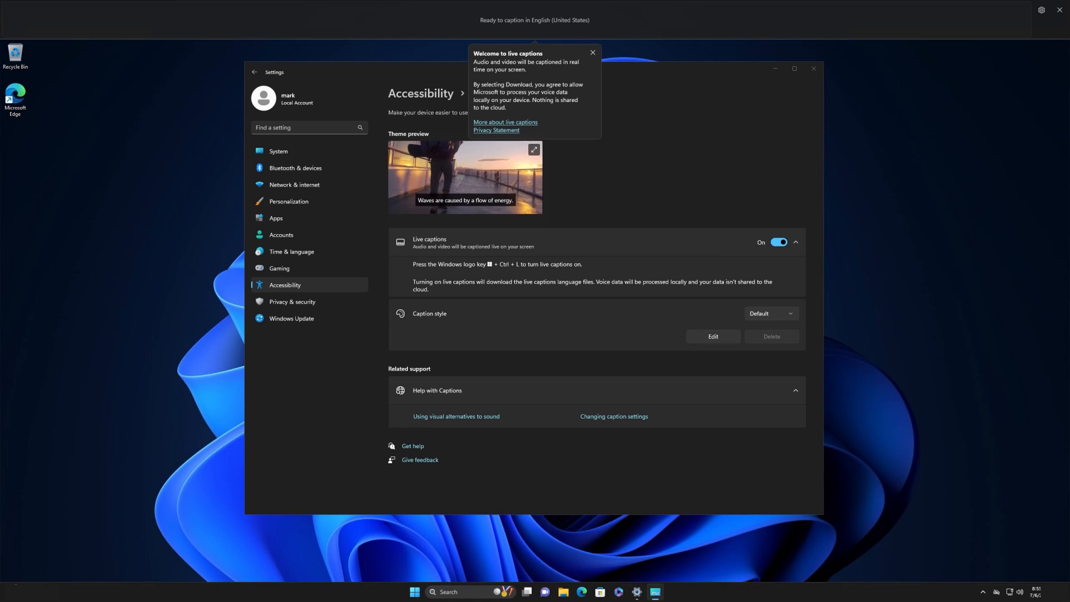
left_click(591, 52)
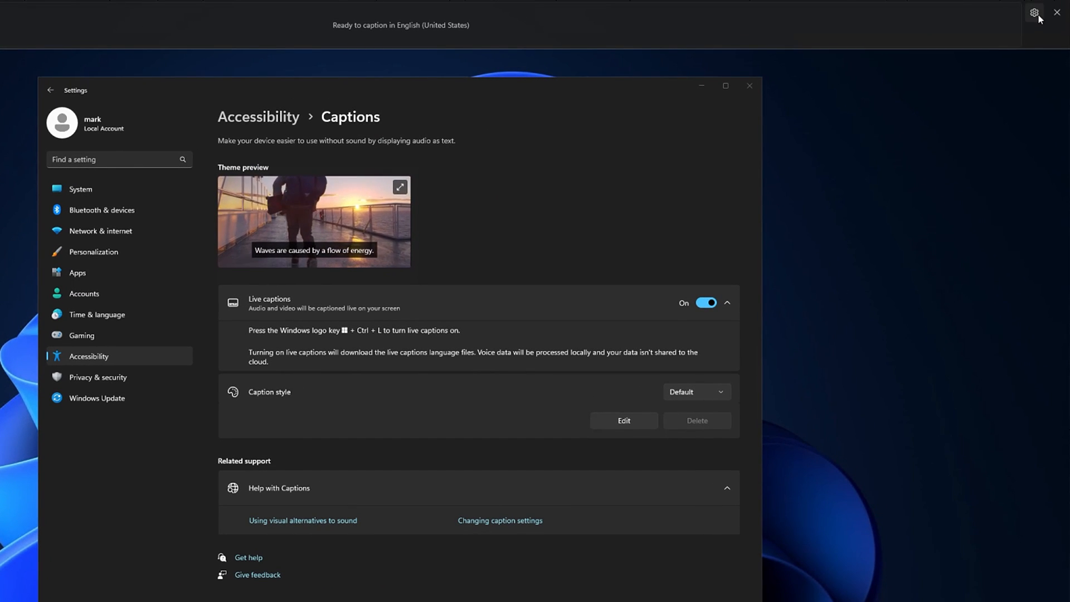
Step: Reach the Position option from the live captions bar's gear menu
left_click(1034, 12)
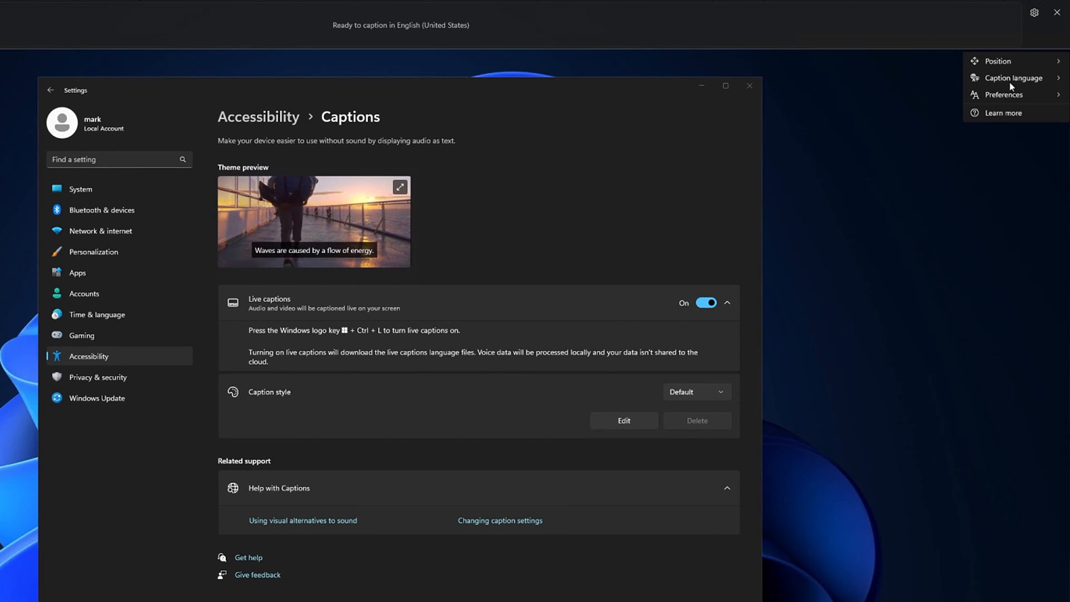
left_click(1013, 78)
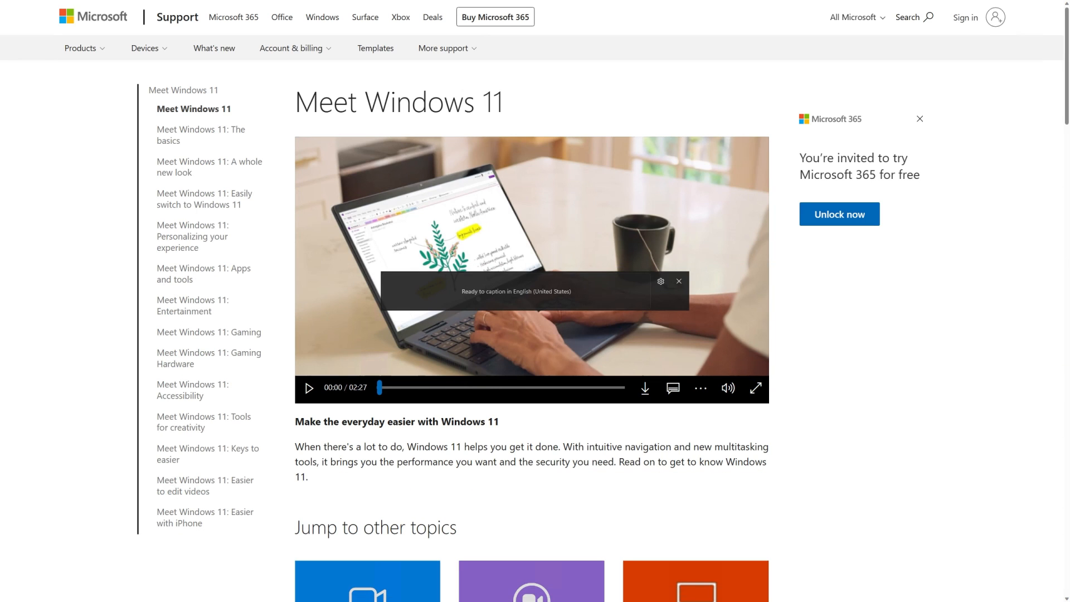
Step: Try the Floating and Top positions, then dock the captions along the bottom of the screen
left_click(661, 282)
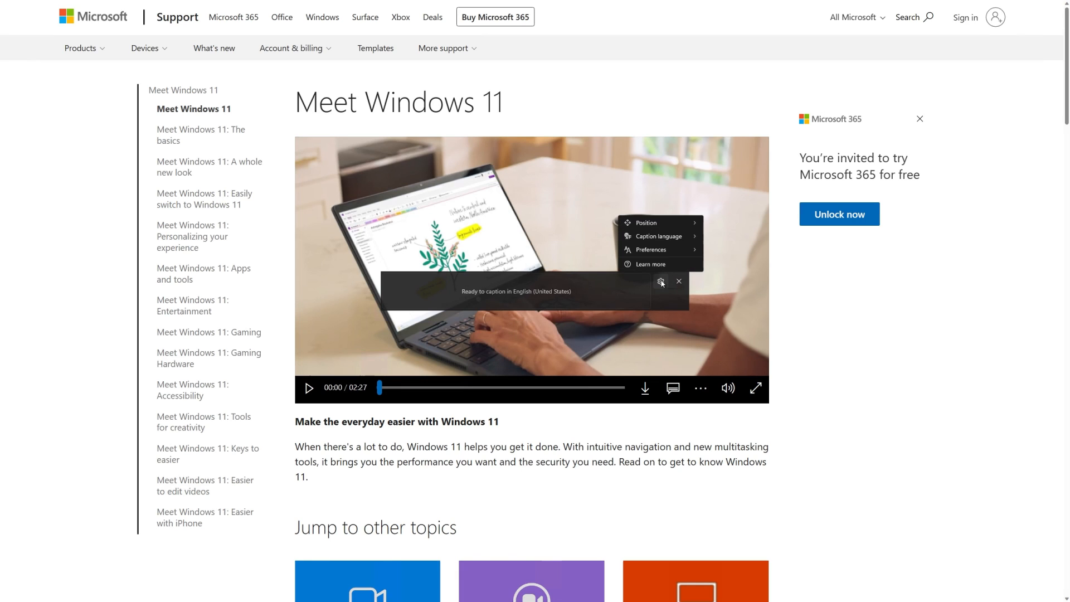
left_click(645, 223)
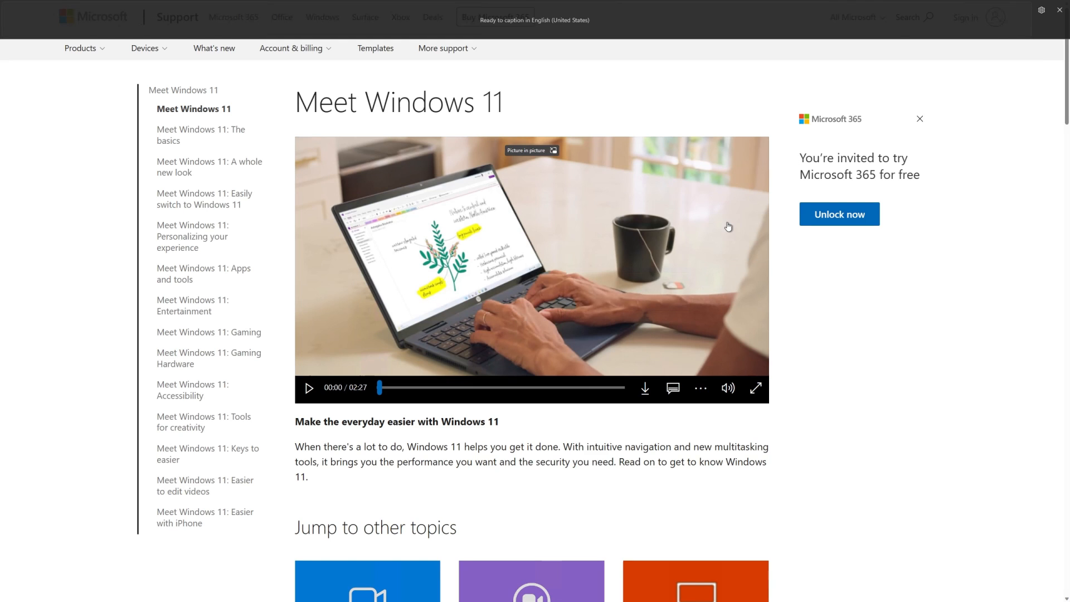
left_click(1041, 16)
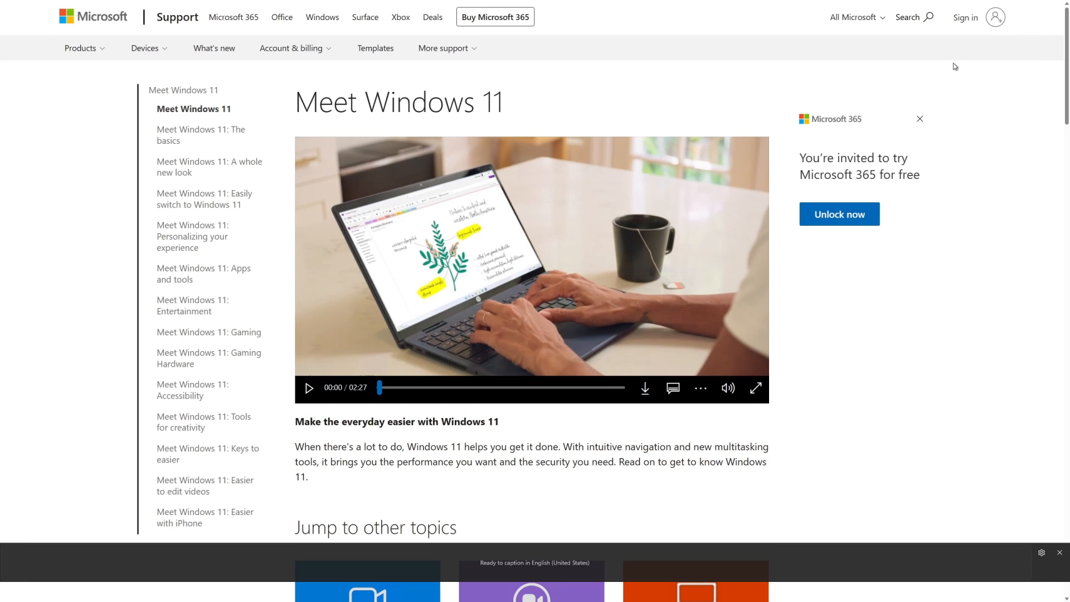
mouse_move(785, 262)
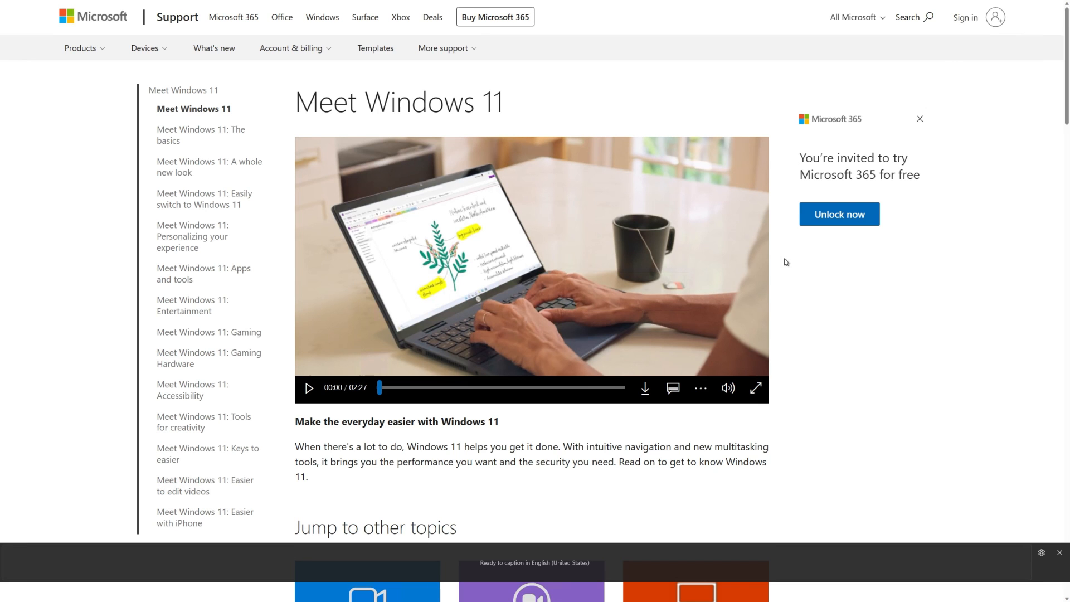
Step: Play the Meet Windows 11 video full screen so Live Captions transcribes its speech
left_click(754, 388)
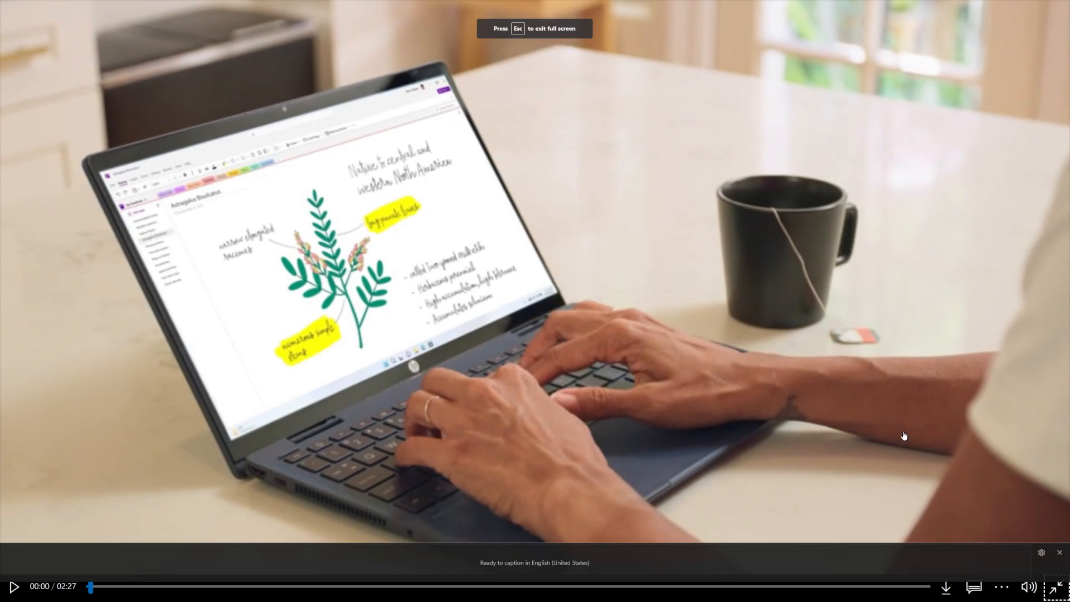
mouse_move(1040, 552)
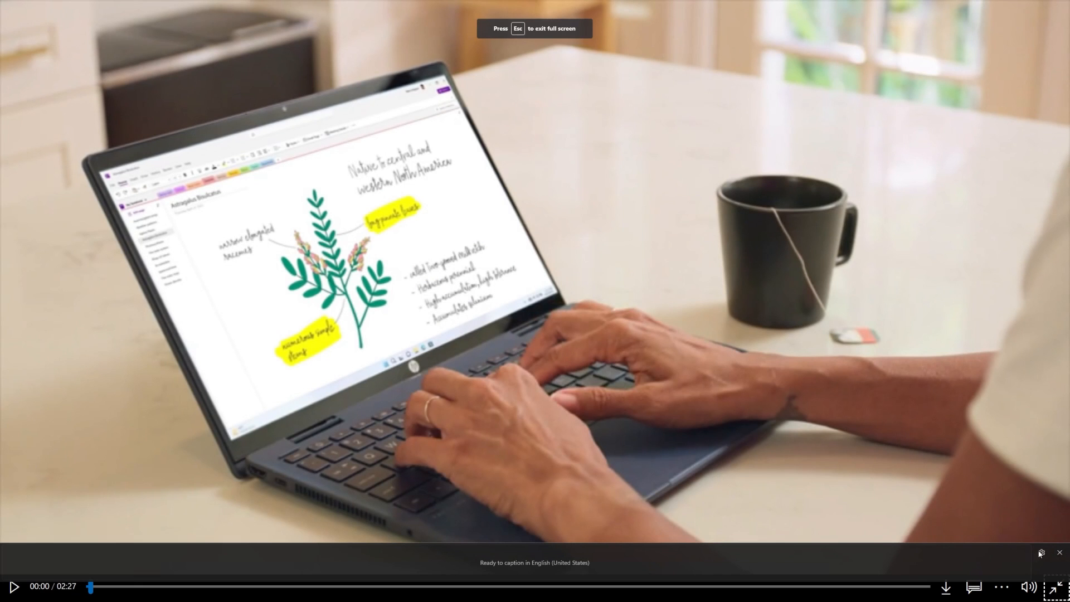
left_click(1040, 553)
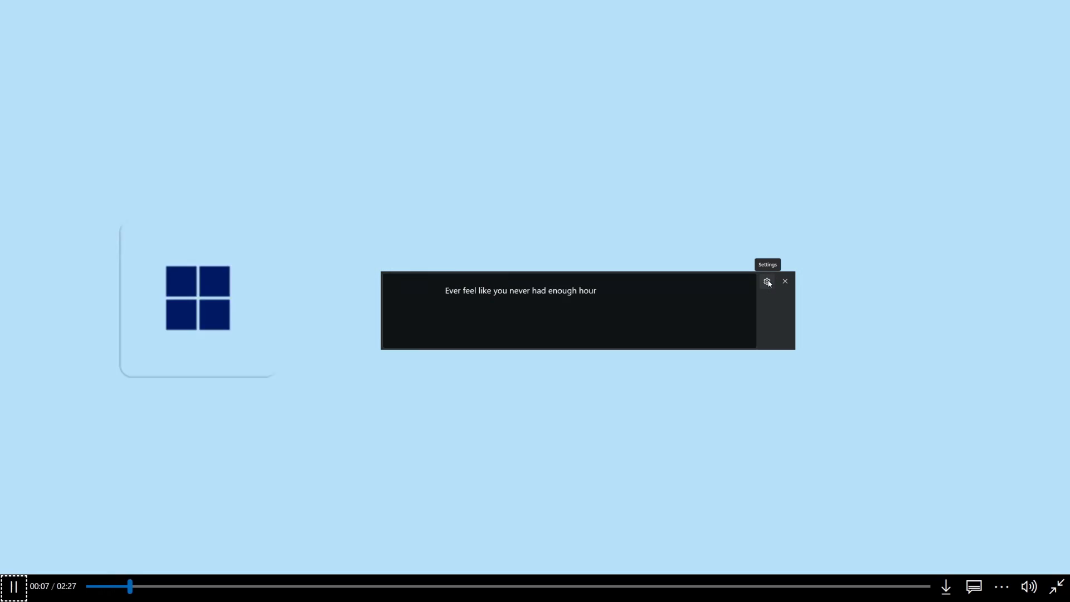
Step: Choose Preferences from the captions window's gear menu while the video is captioned
left_click(767, 282)
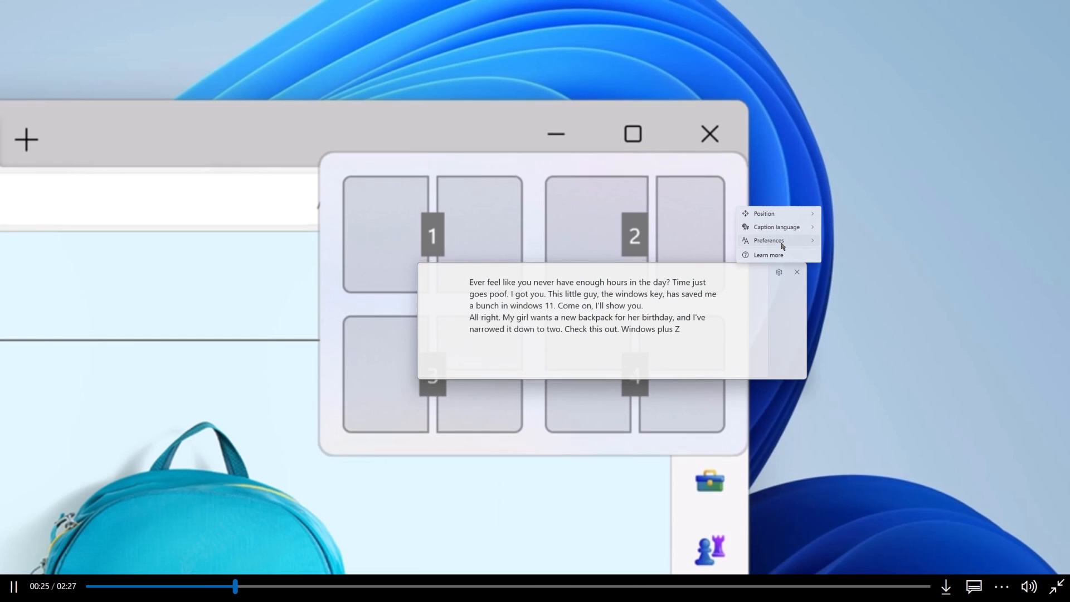
left_click(769, 241)
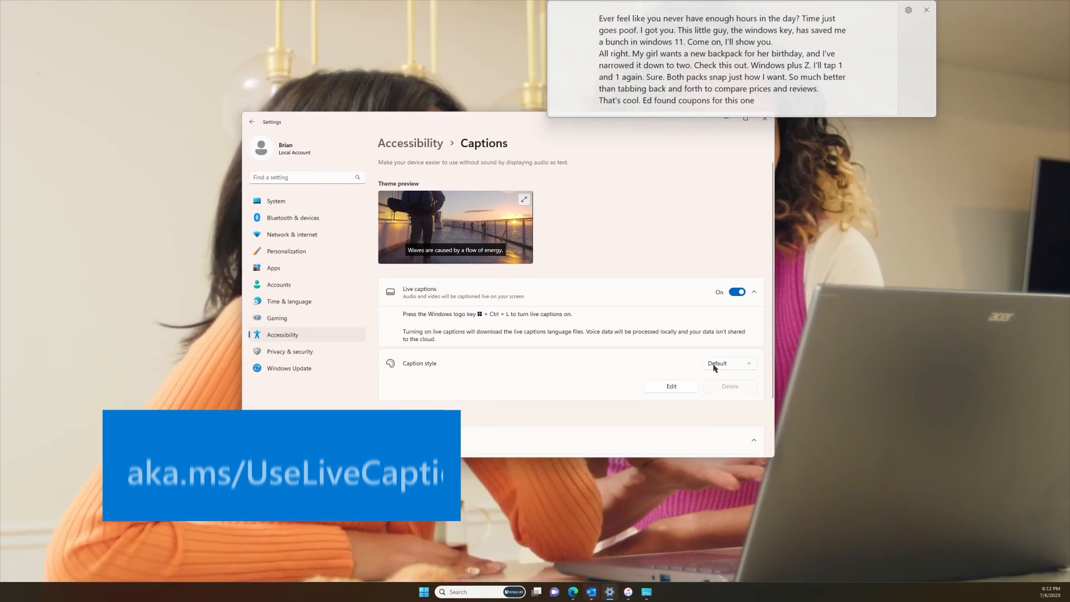
Step: Edit the caption style, creating a 'Default (copy)' style with text colour, size and font options
left_click(669, 385)
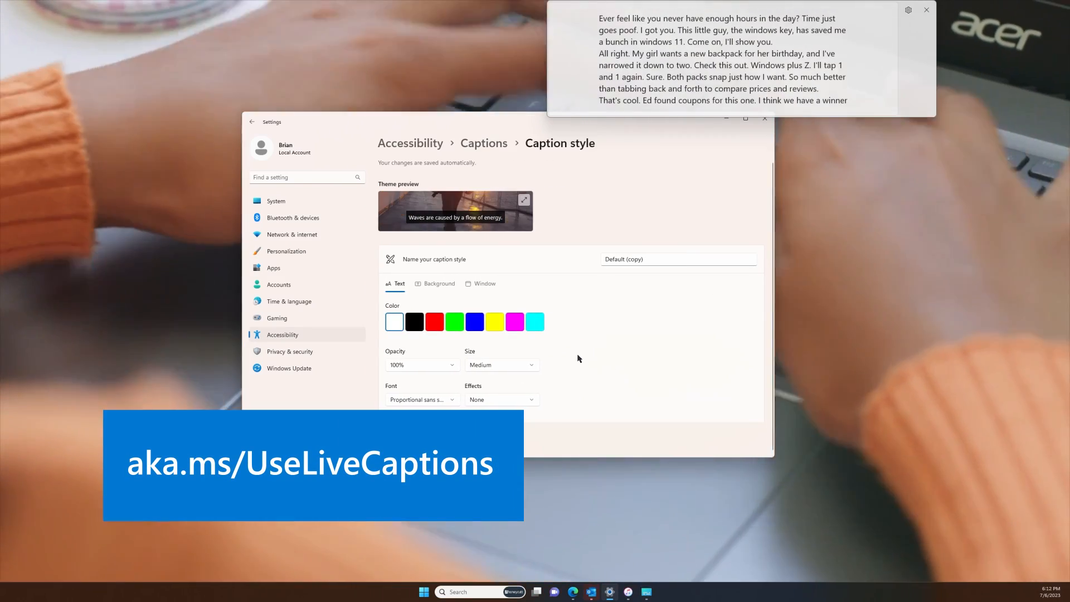